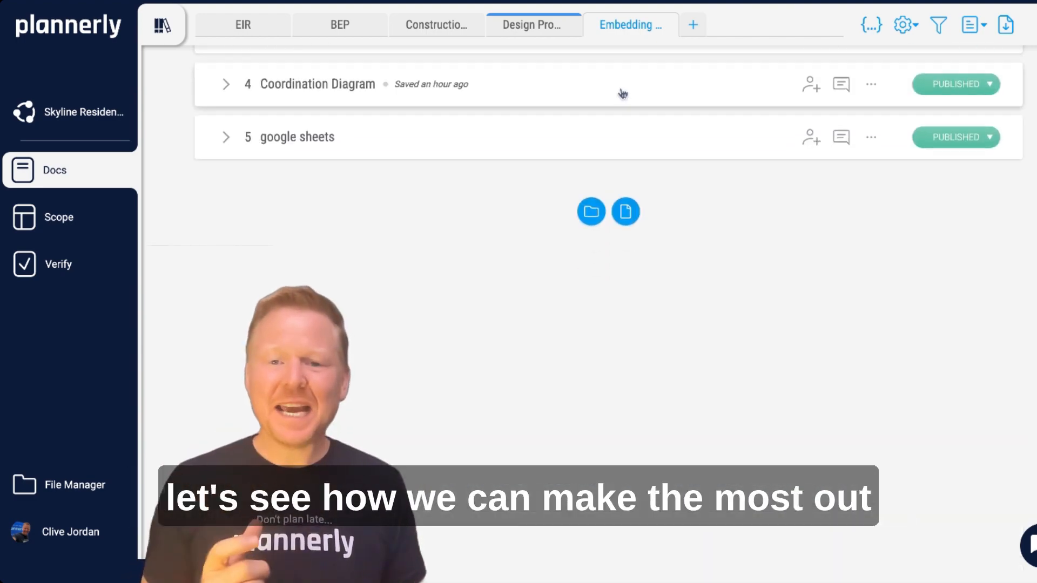
- Add an Untitled Section at the top of the Embedding document and start editing it
click(226, 85)
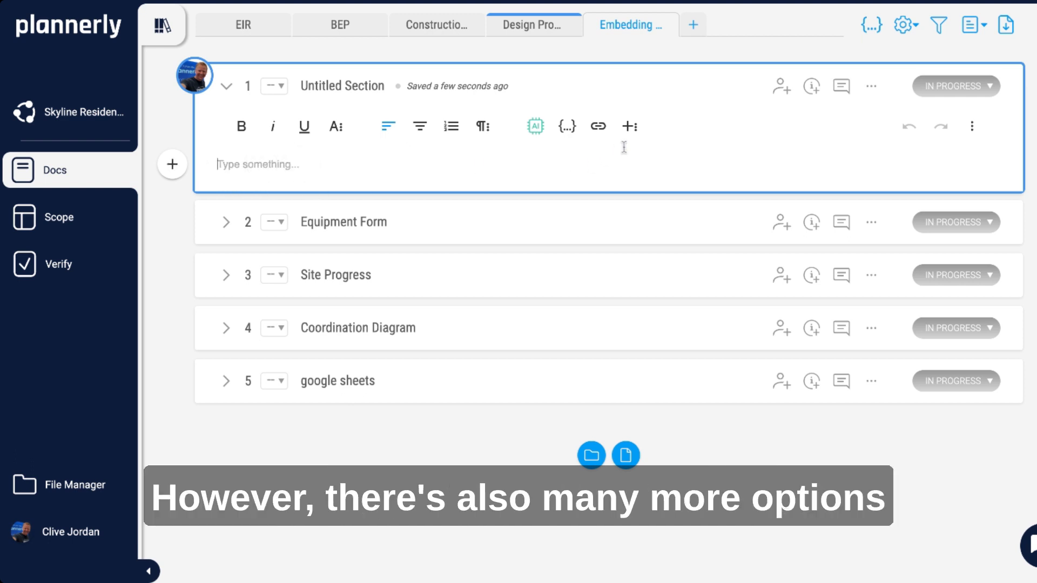
mouse_move(628, 126)
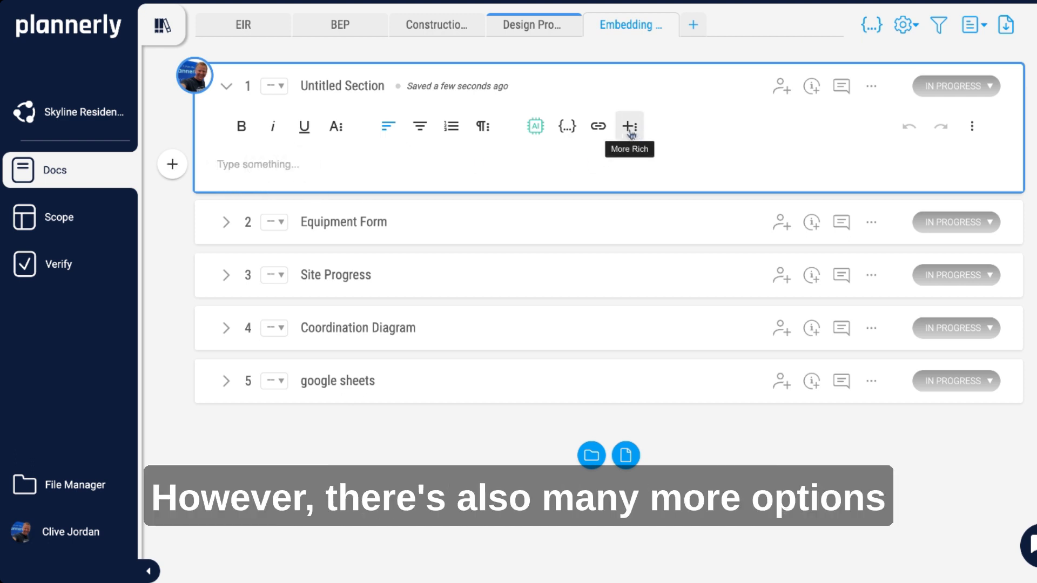
- Embed the 'ISO 19650 explained' YouTube video into the first section by its link
click(628, 126)
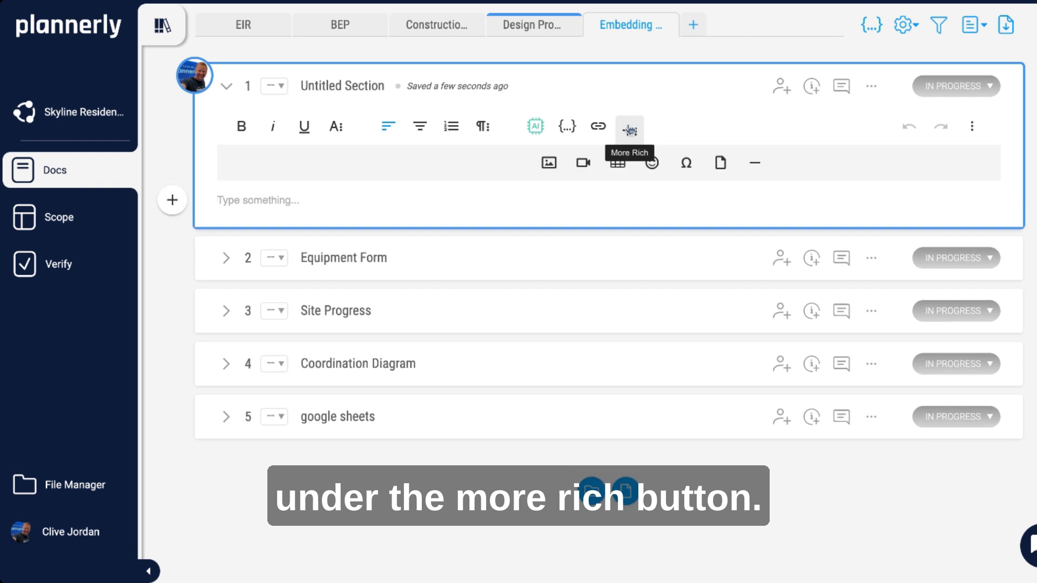
click(582, 162)
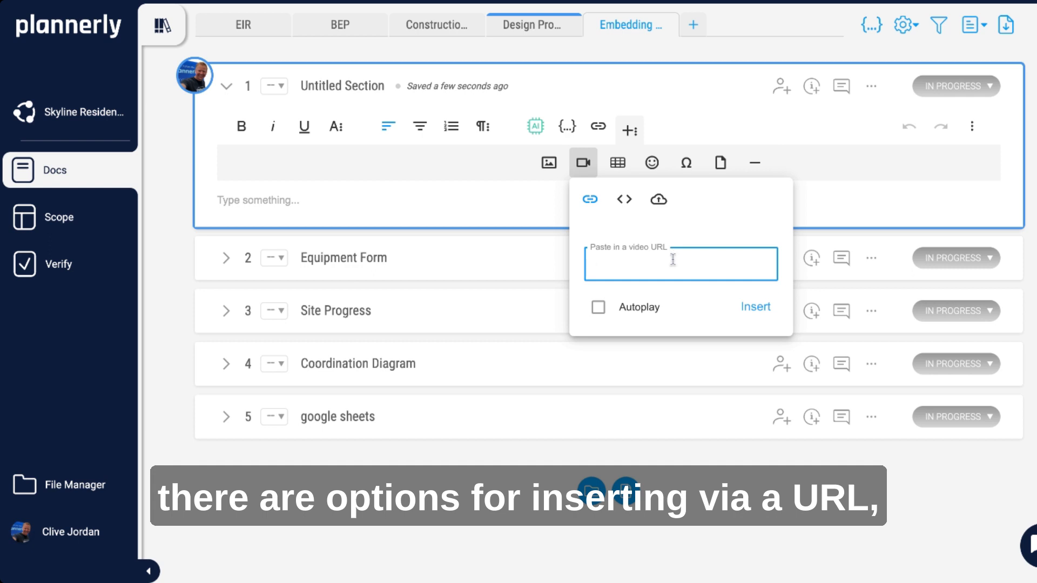
click(624, 199)
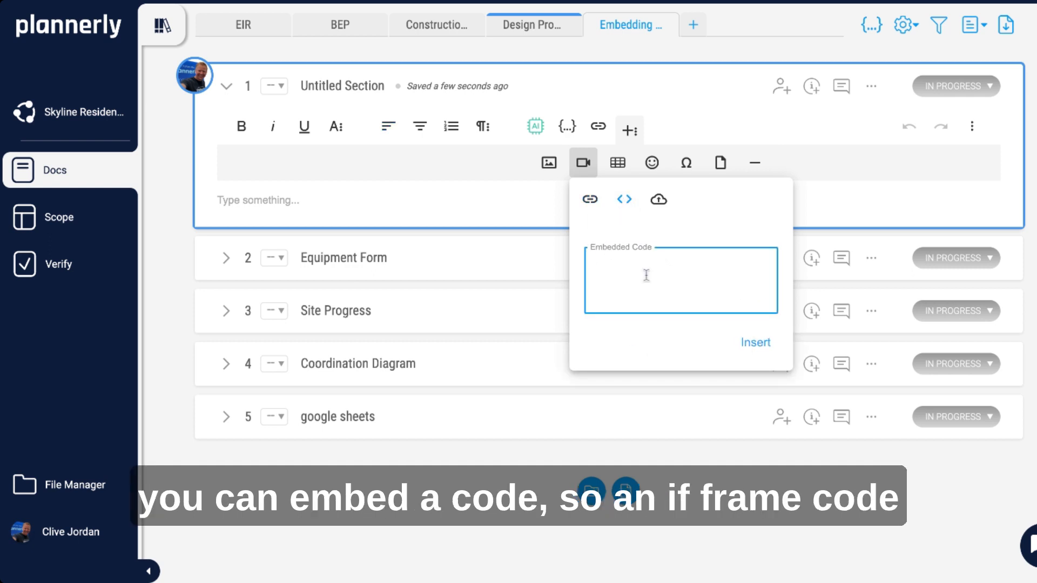
click(658, 199)
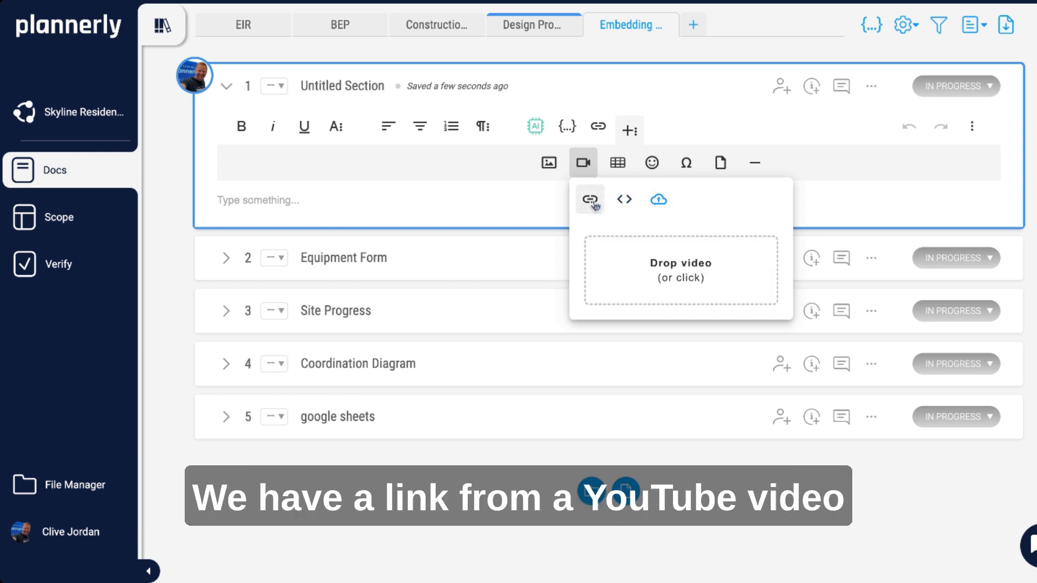
click(588, 199)
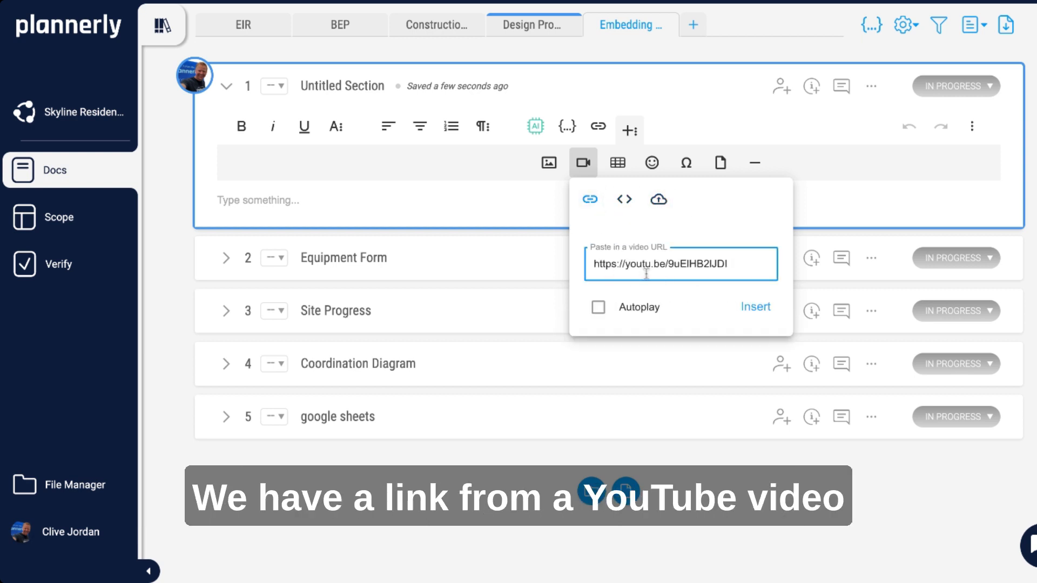
click(754, 306)
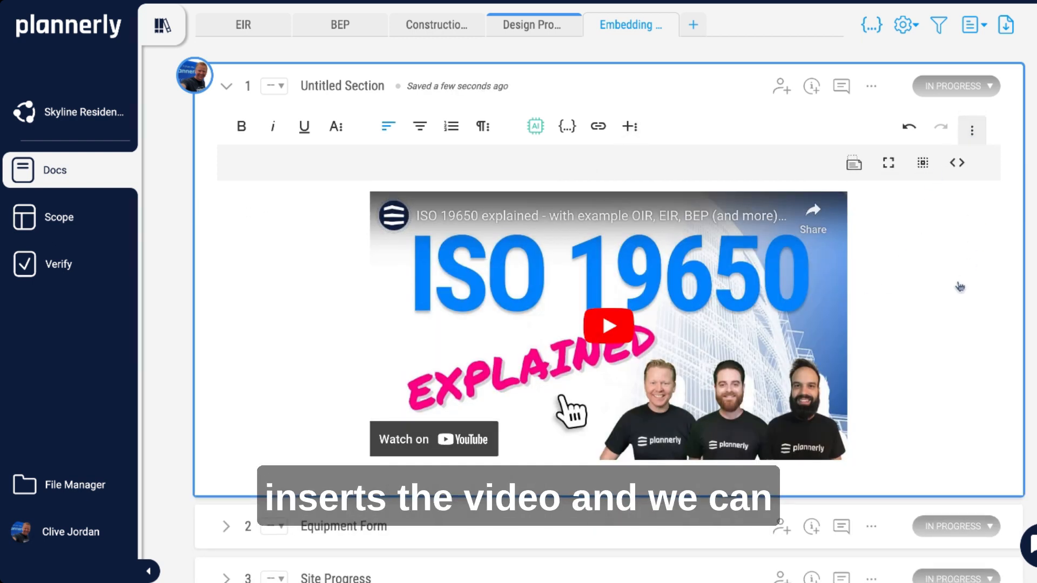
click(607, 324)
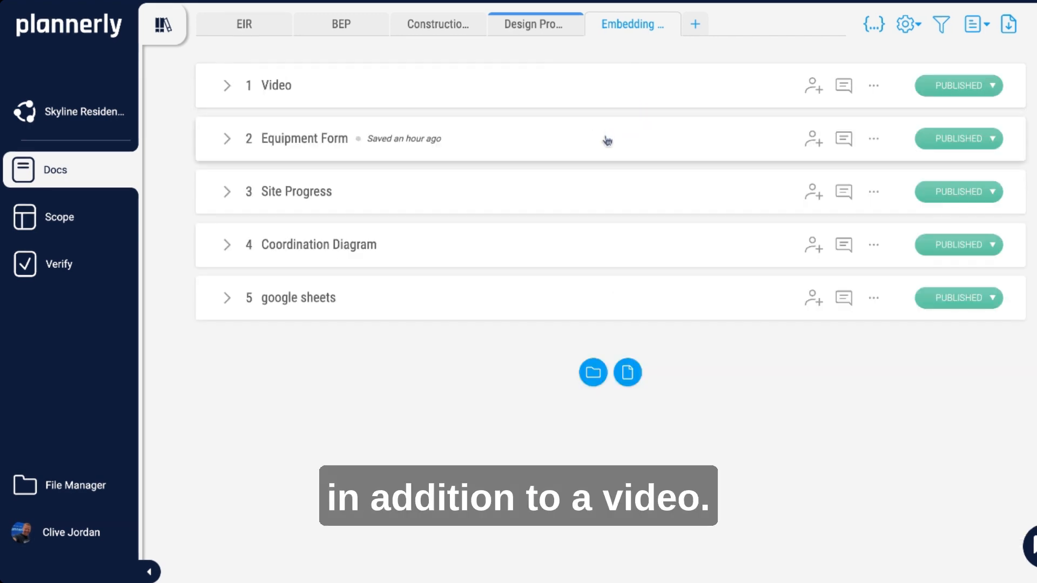
- Expand the Equipment Form section to show the equipment request form
click(227, 138)
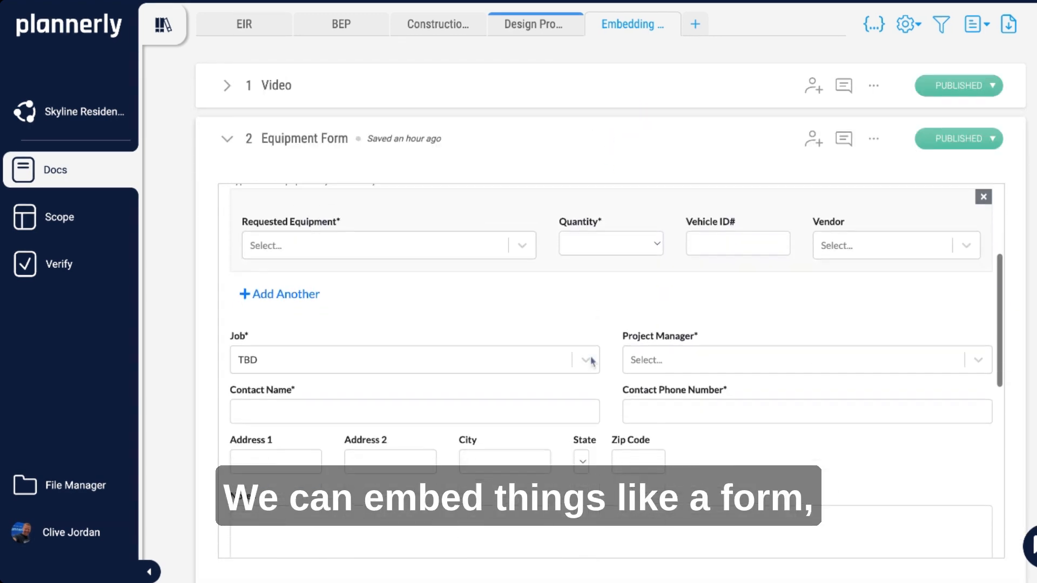
- Start the Level 7 Matterport walkthrough and expand the Coordination Diagram section
scroll(down, 3)
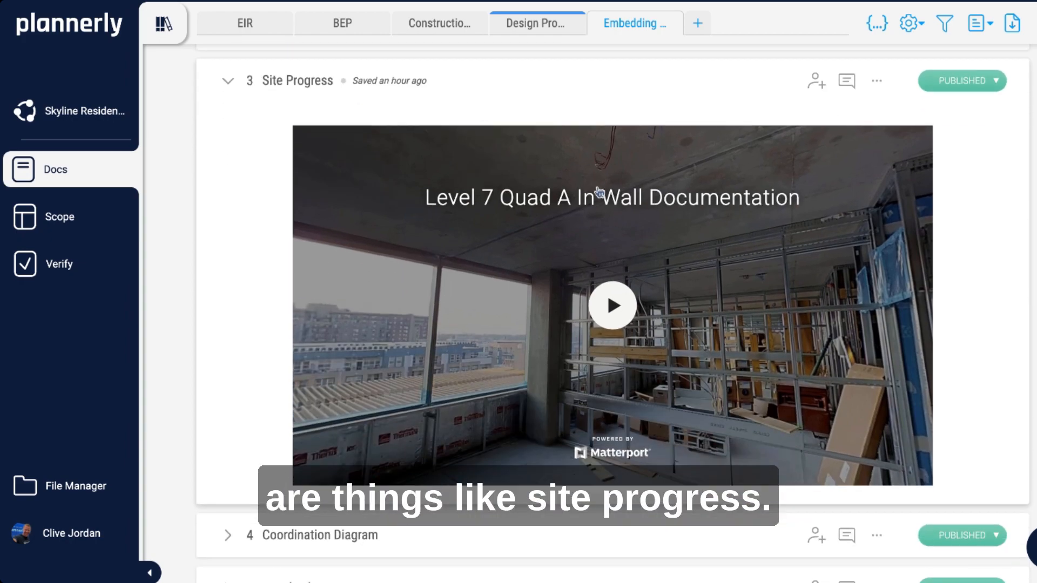
click(610, 306)
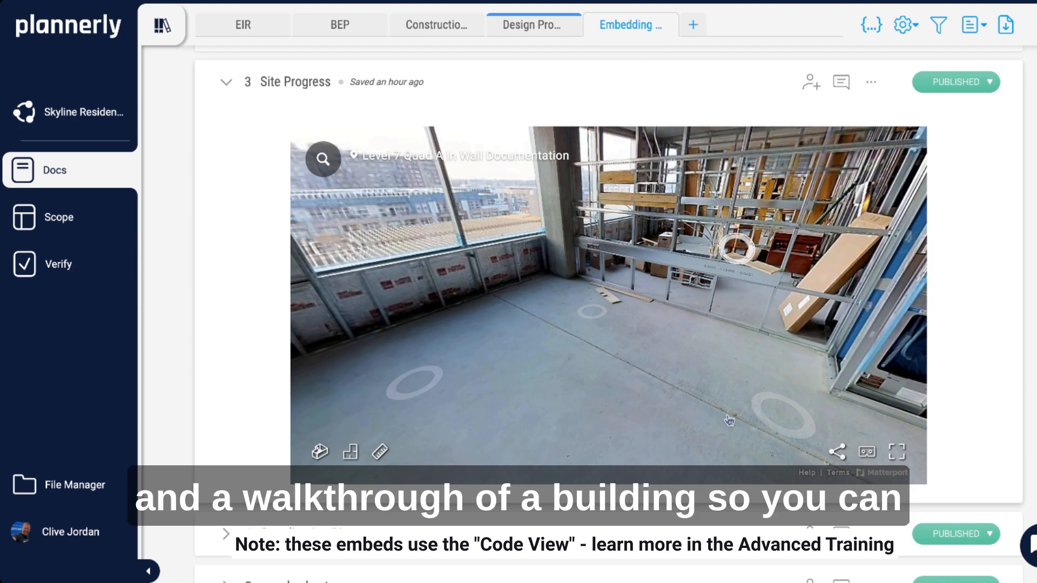
click(742, 251)
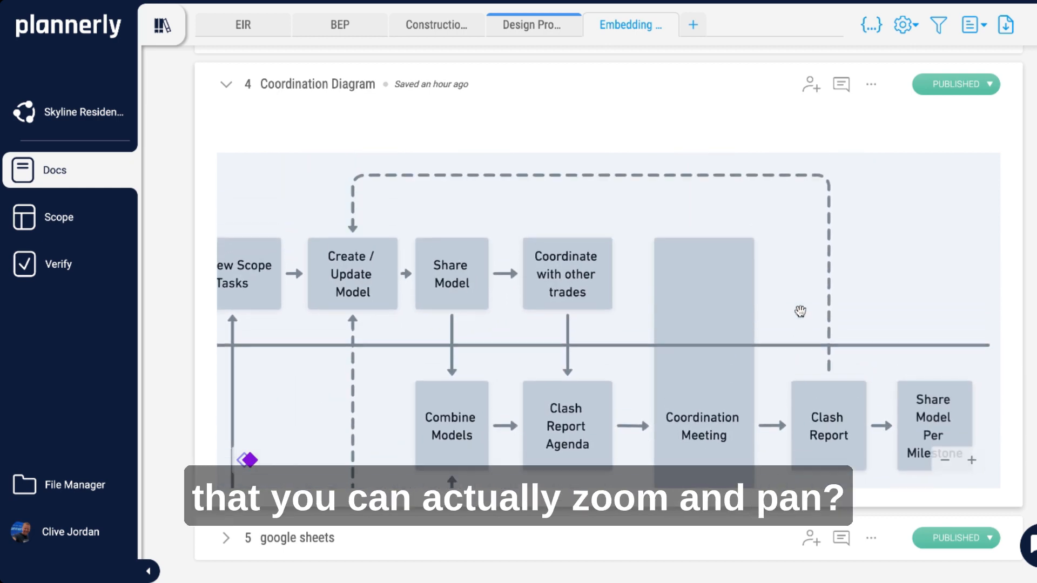
scroll(down, 3)
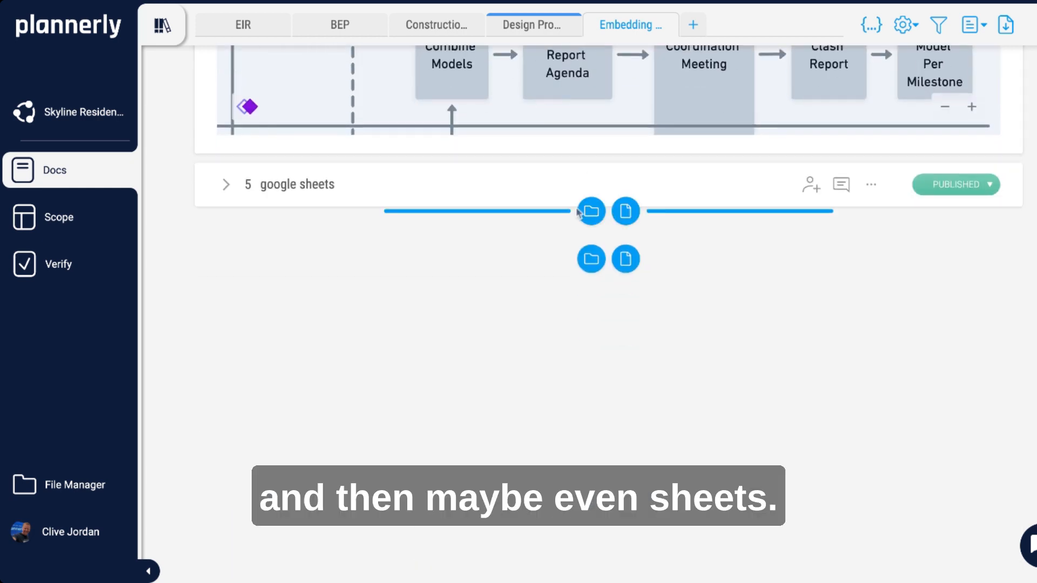
- Expand the google sheets section showing Sheet1, then expand the Video section
click(224, 184)
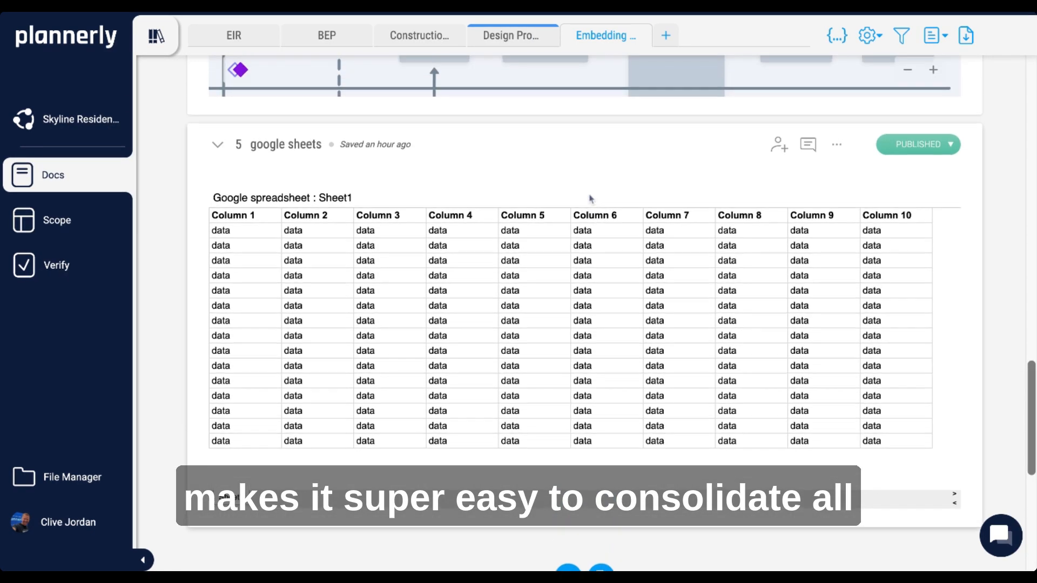
scroll(down, 3)
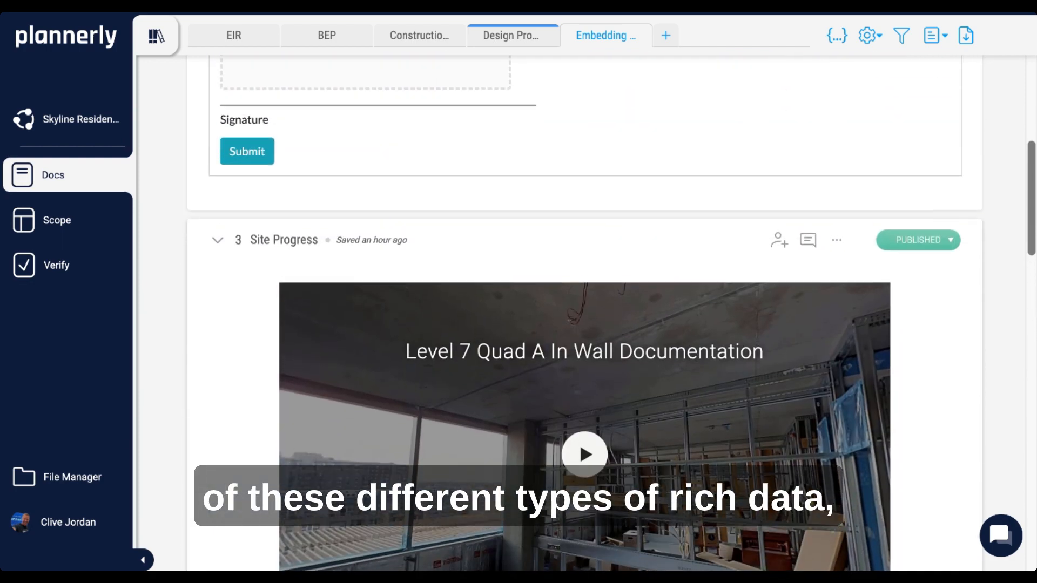
scroll(down, 3)
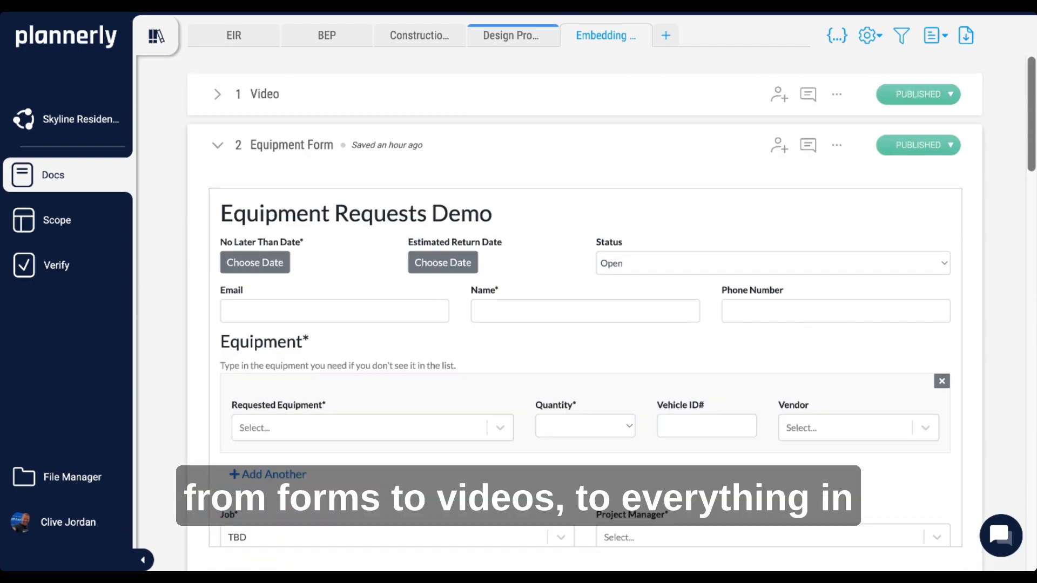
click(217, 94)
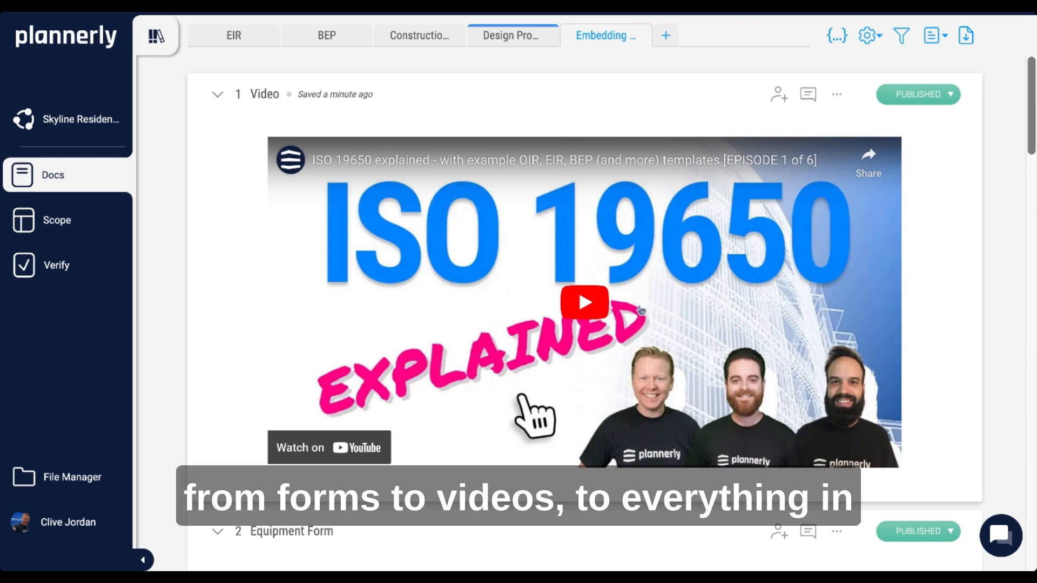